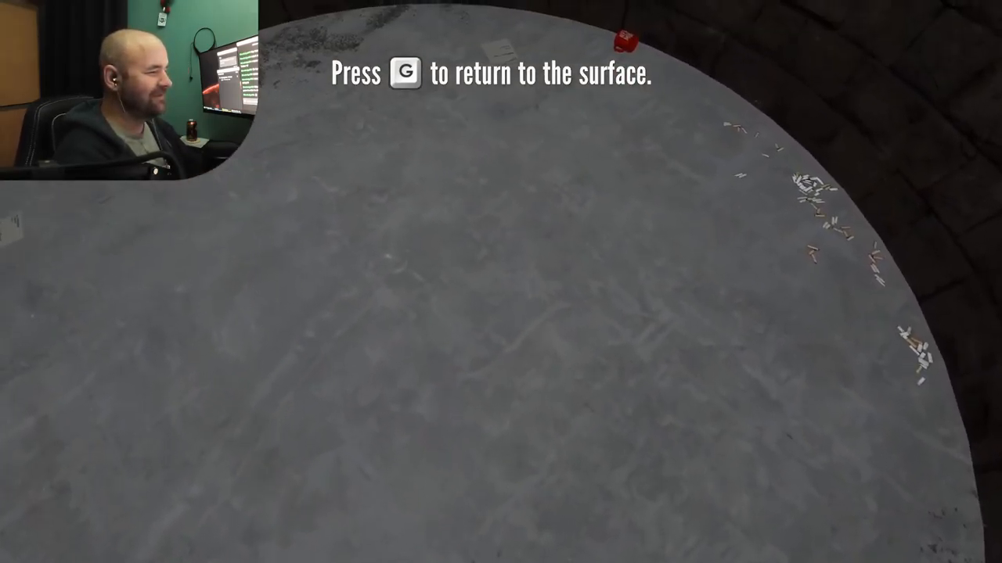
key("g")
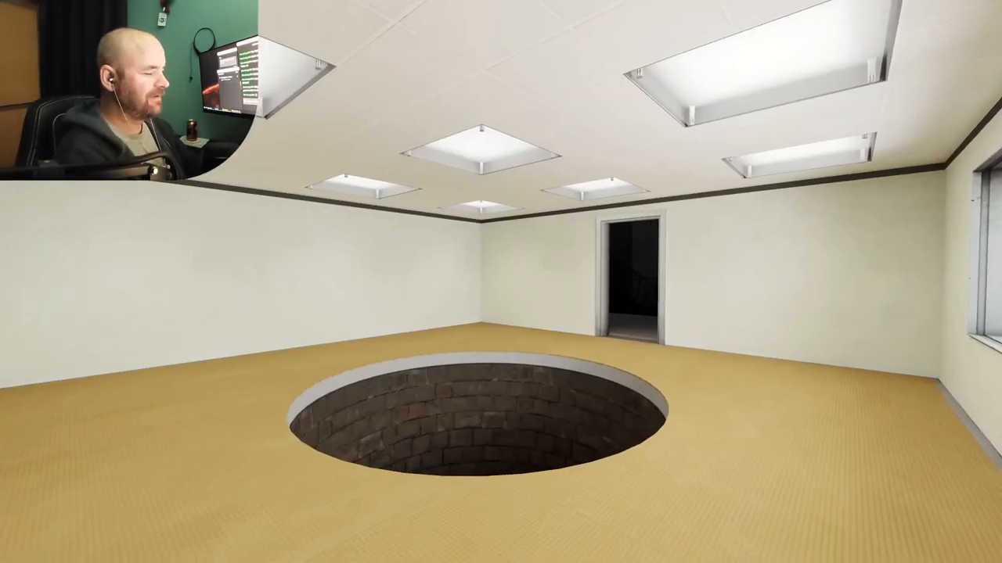
mouse_move(500, 282)
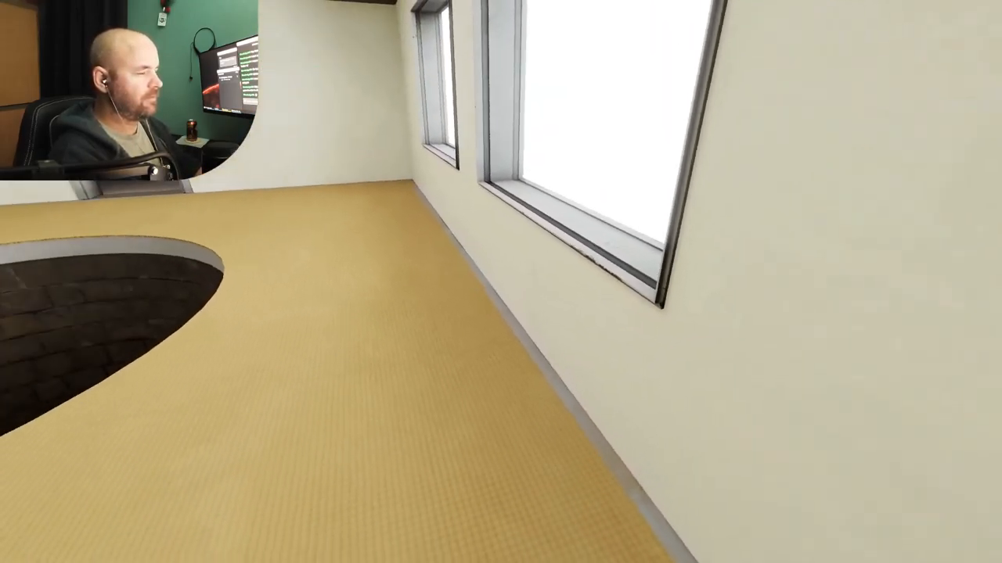